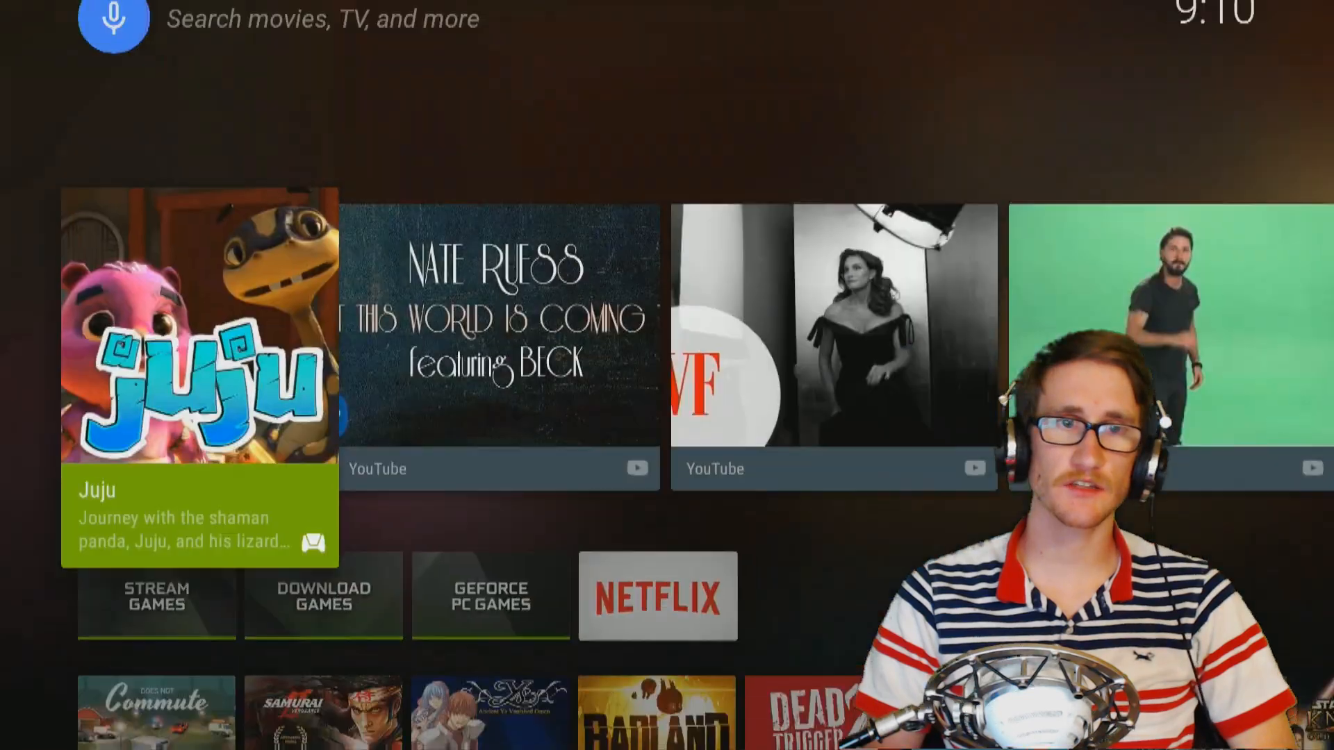
Step: Scroll down past recommendations to the SHIELD Hub row, focusing Stream Games
{"action": "scroll", "scroll_direction": "down", "scroll_amount": 3}
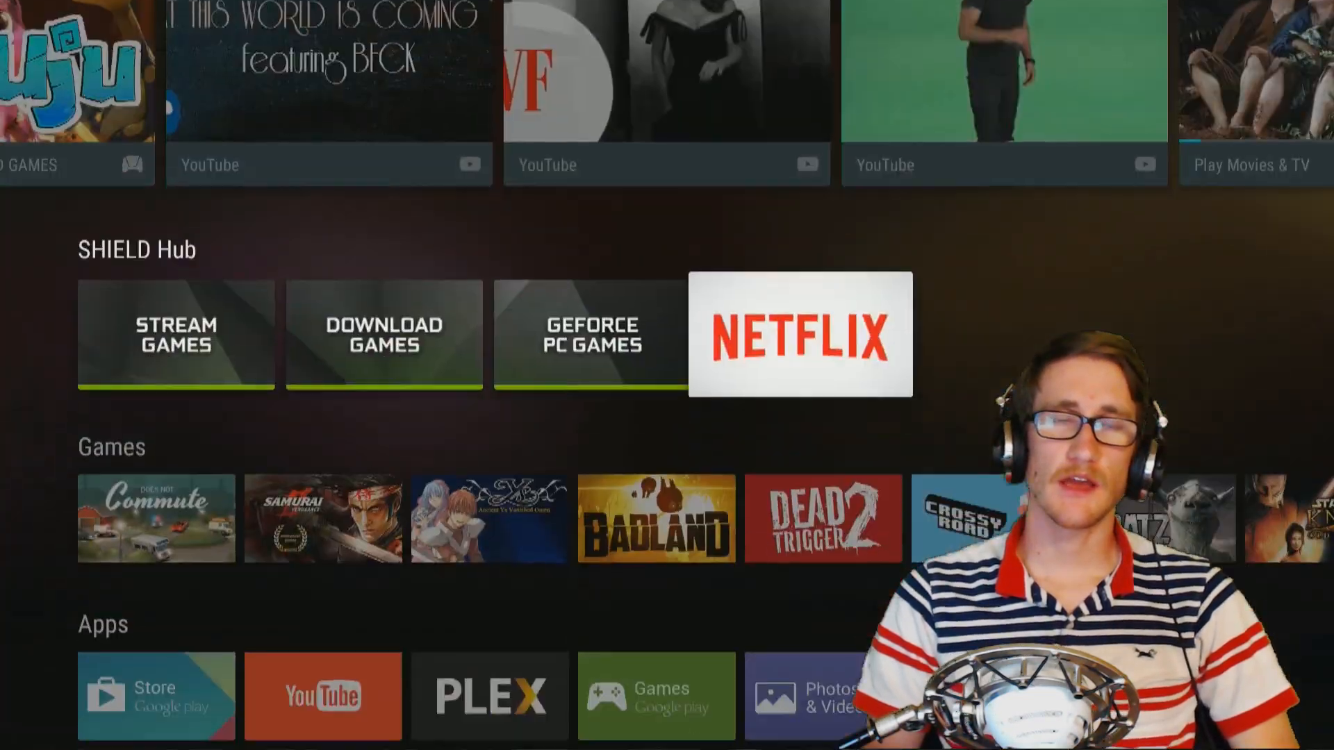
{"action": "scroll", "scroll_direction": "down", "scroll_amount": 3}
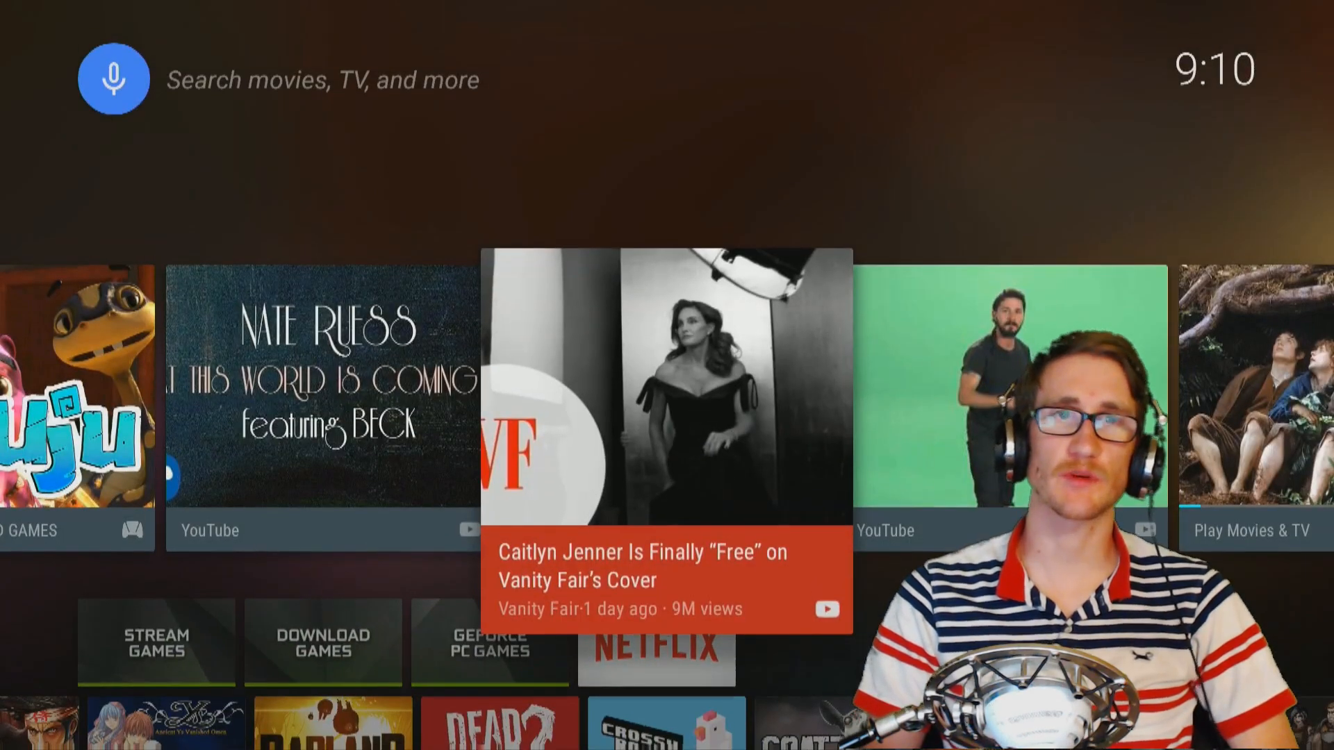
{"action": "scroll", "scroll_direction": "down", "scroll_amount": 3}
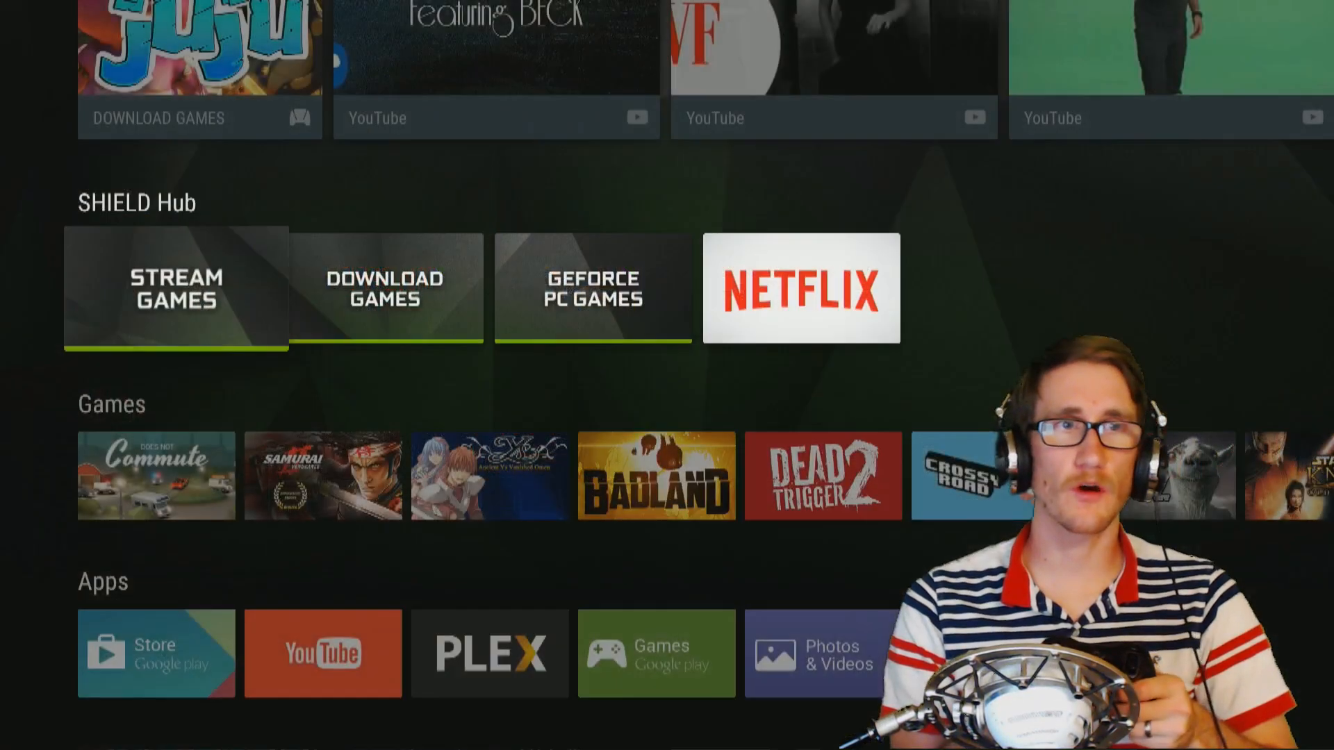
{"action": "scroll", "scroll_direction": "down", "scroll_amount": 3}
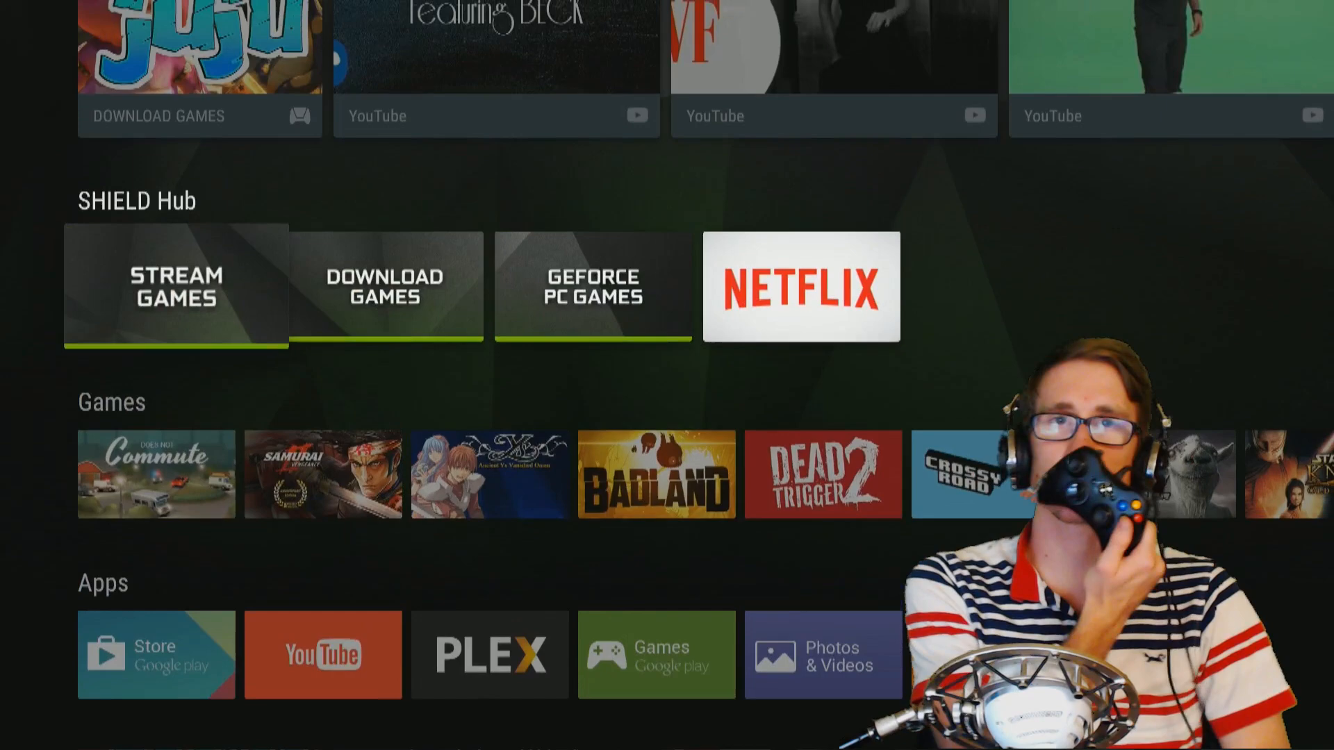
Step: Move back up to the top recommendations row and highlight the Juju card
{"action": "scroll", "scroll_direction": "down", "scroll_amount": 3}
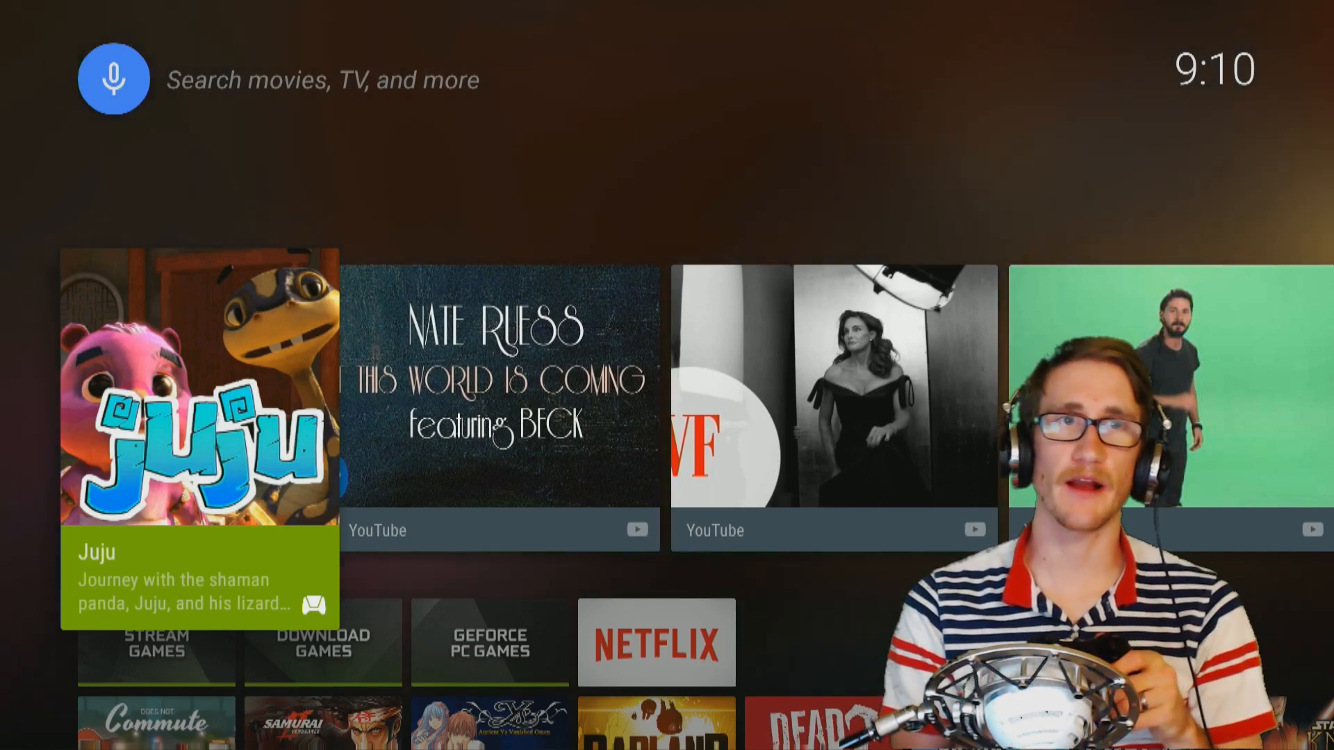
Step: Launch Does Not Commute from the Games row and start level 1
{"action": "scroll", "scroll_direction": "down", "scroll_amount": 3}
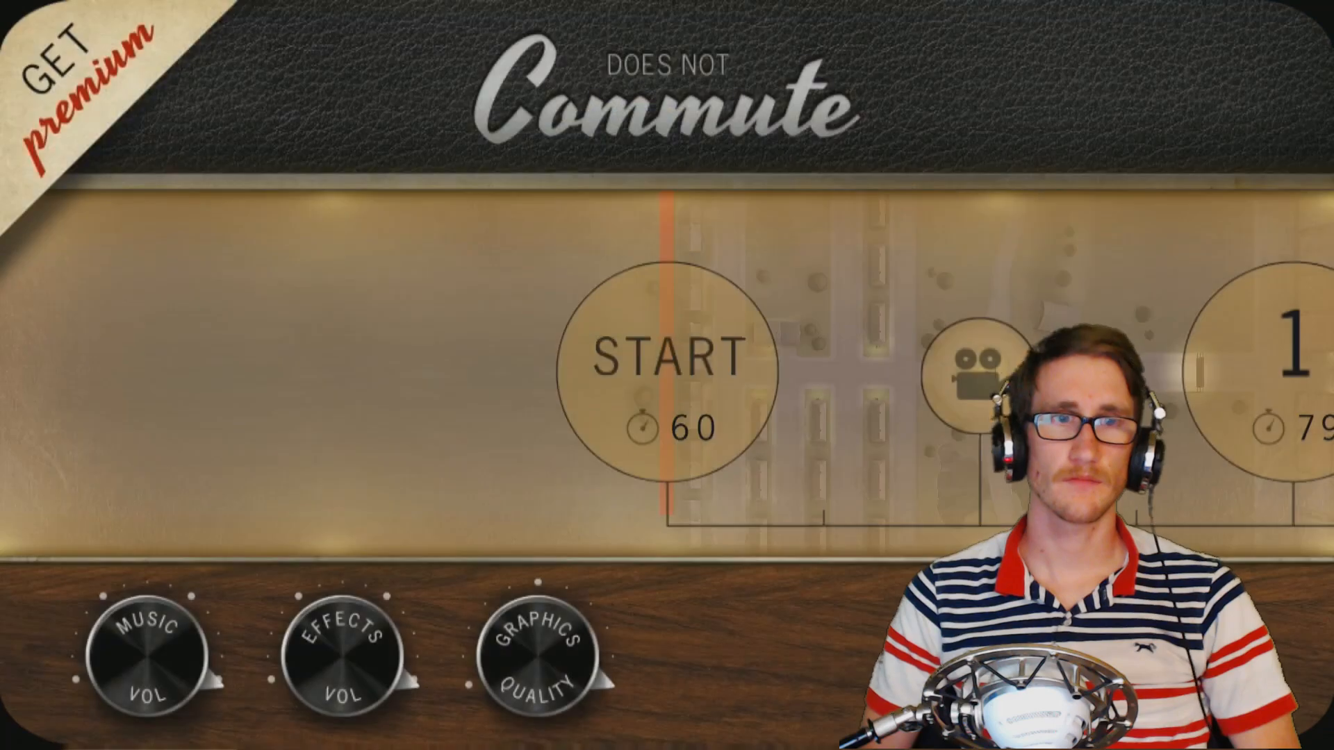
{"action": "left_click", "coordinate": [663, 362]}
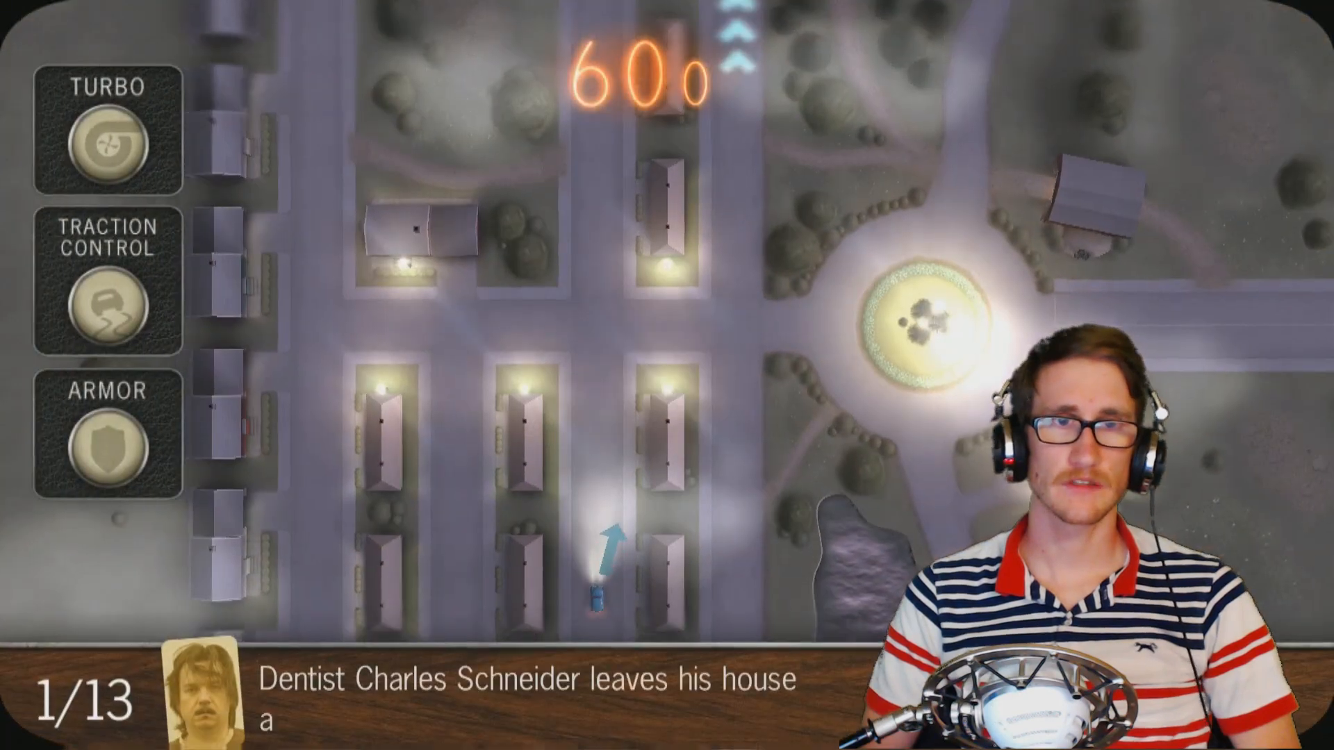